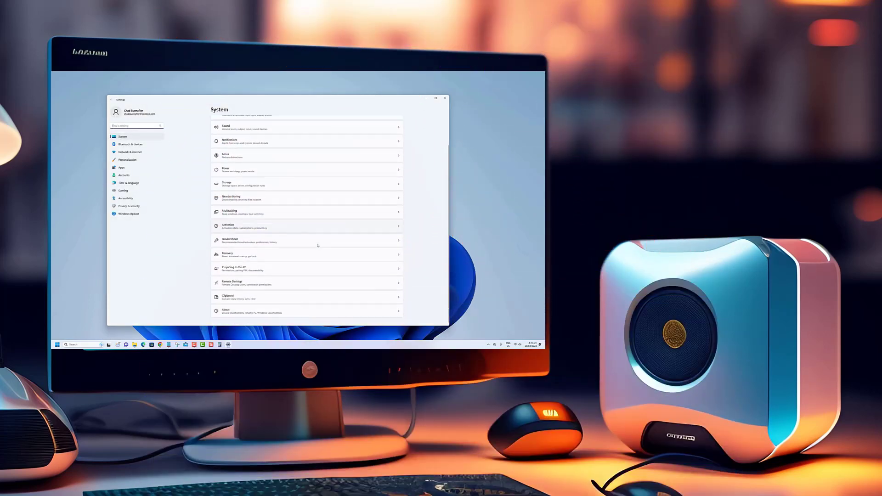
Preview the Network & internet and Bluetooth & devices pages, returning to System each time
left_click(130, 152)
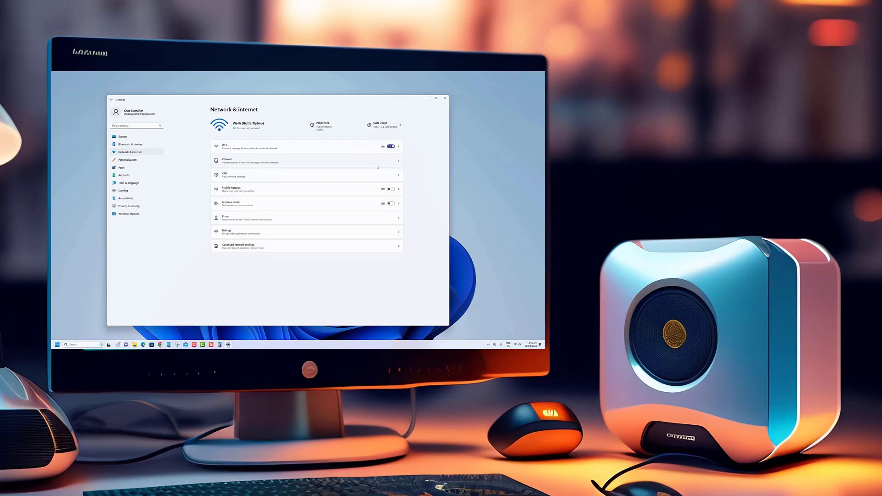
mouse_move(350, 200)
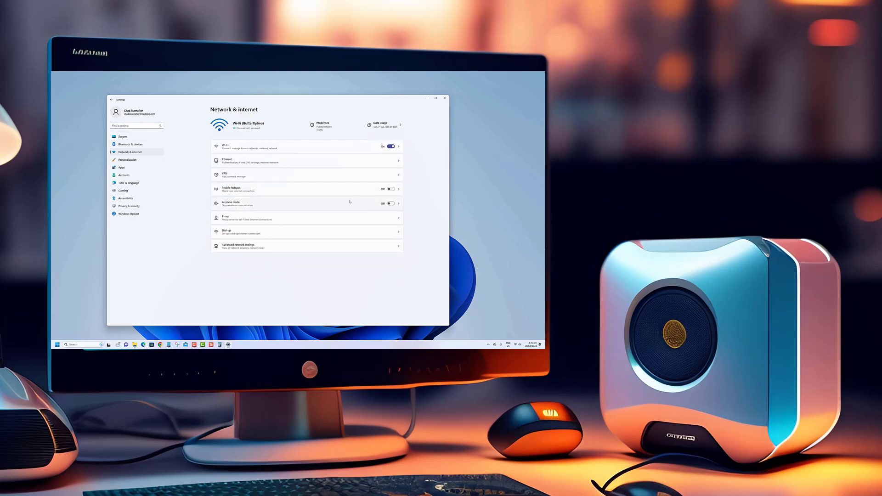
left_click(123, 136)
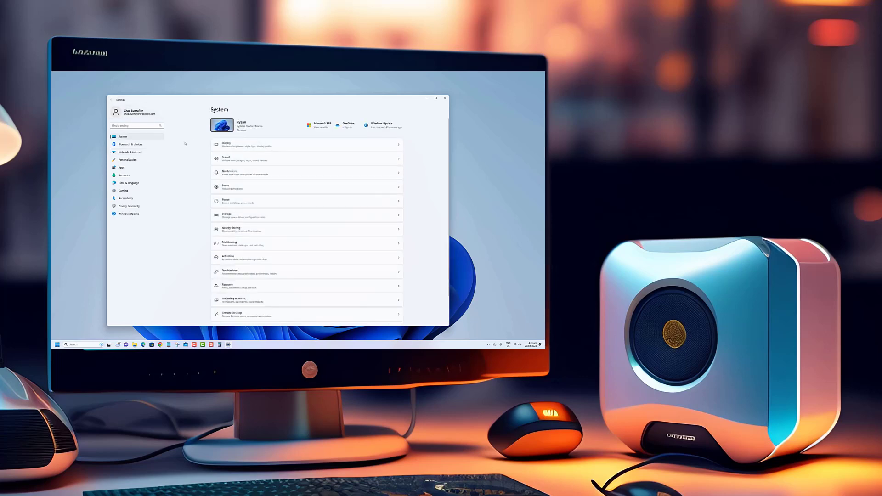
left_click(132, 144)
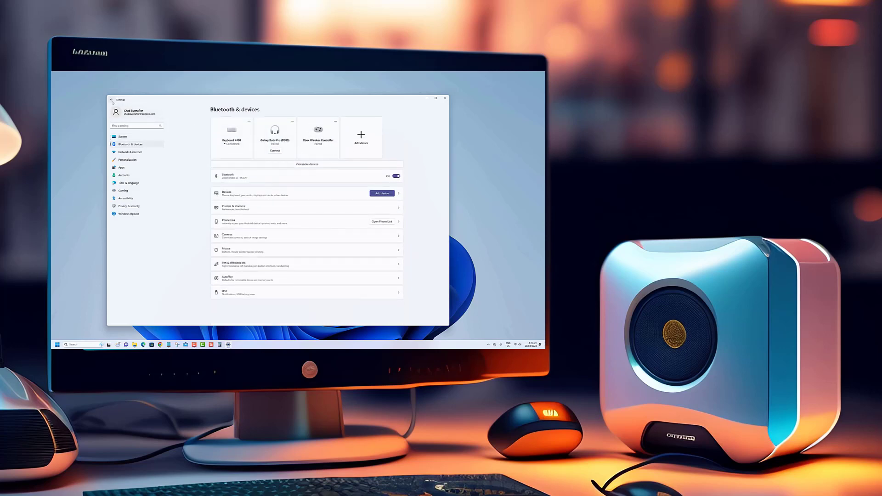
left_click(123, 136)
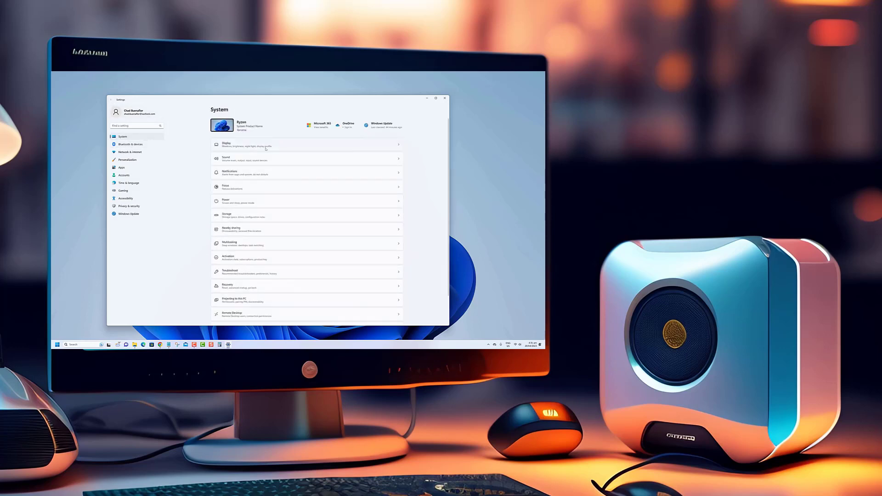
Check the Apps page, then relaunch Settings from the Start button's quick links menu
left_click(120, 167)
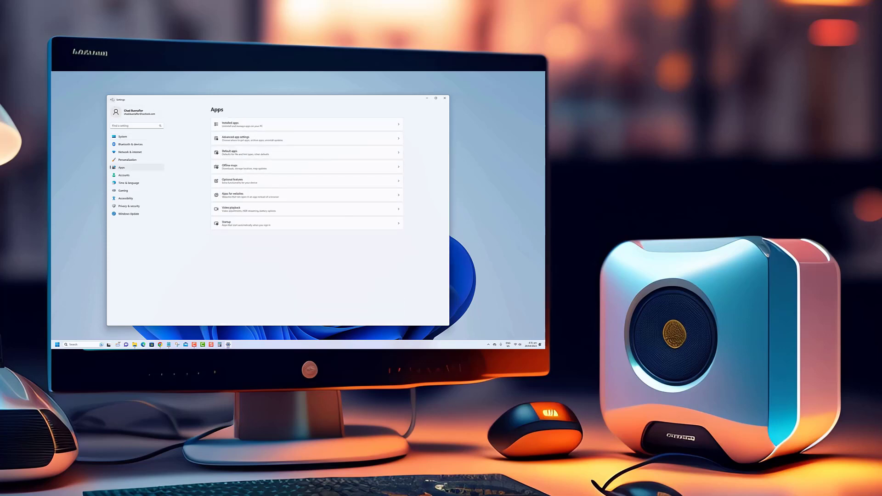
left_click(122, 136)
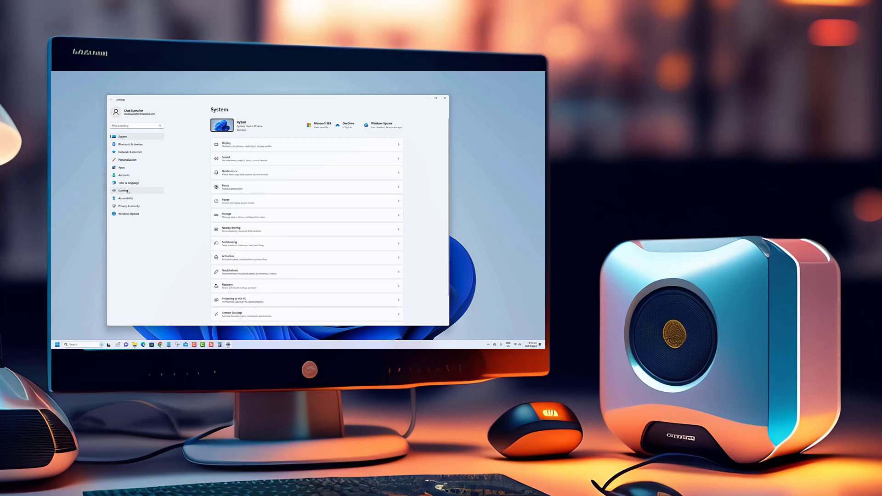
left_click(123, 190)
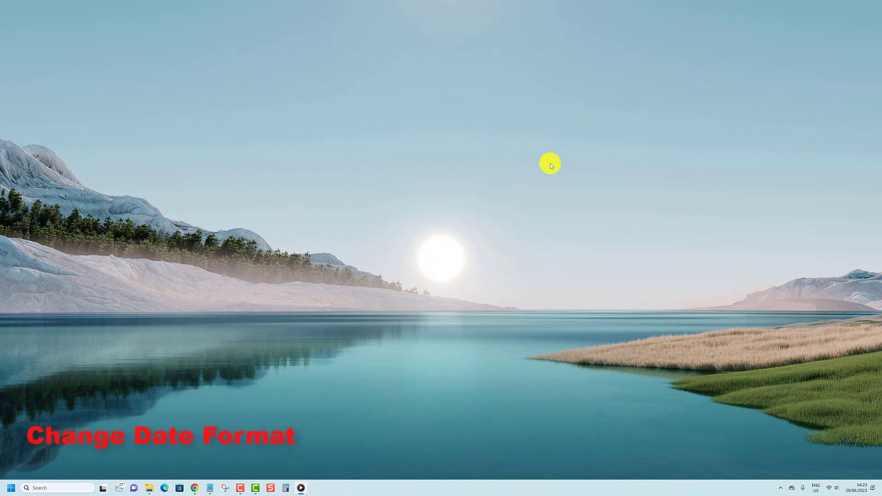
right_click(16, 488)
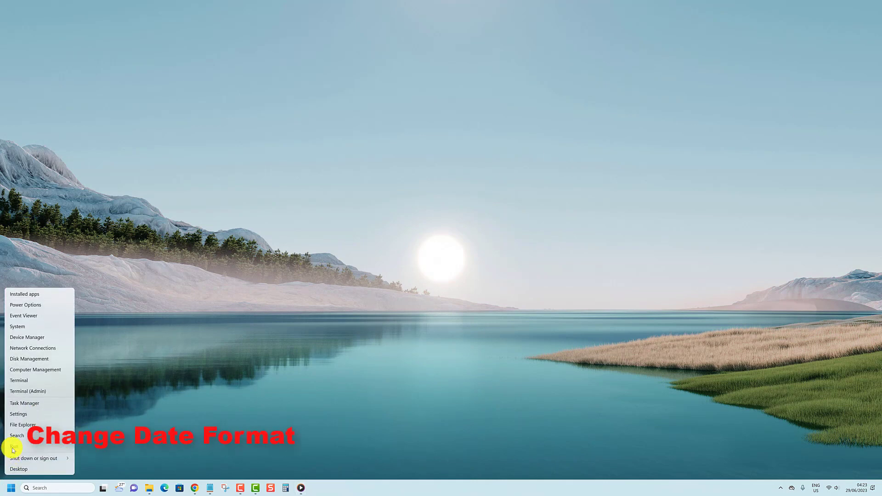
left_click(19, 414)
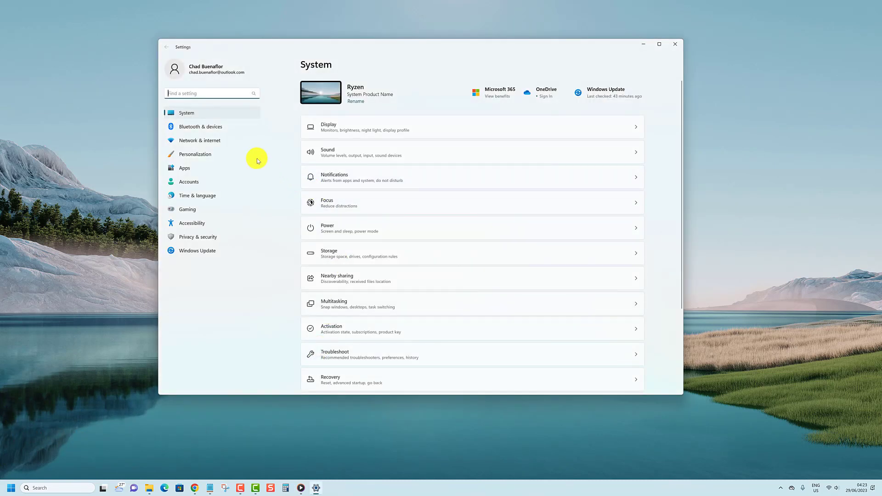
Go to Time & language > Language & region to see the current short and long date formats
left_click(197, 196)
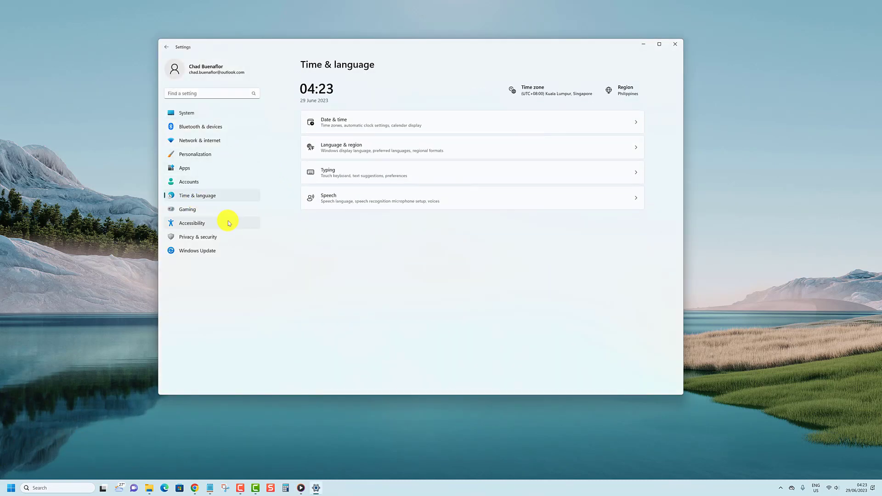
left_click(342, 147)
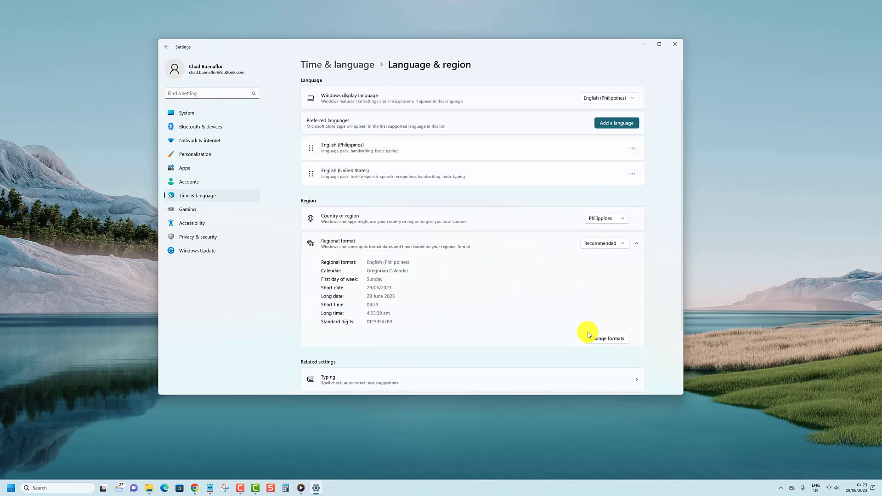
Bring up Change formats under Regional format, then close the Settings window
left_click(607, 339)
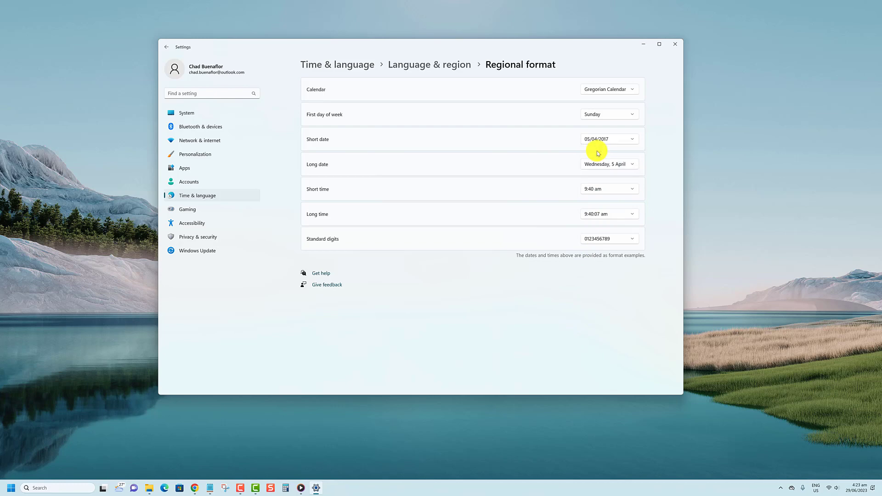
left_click(675, 44)
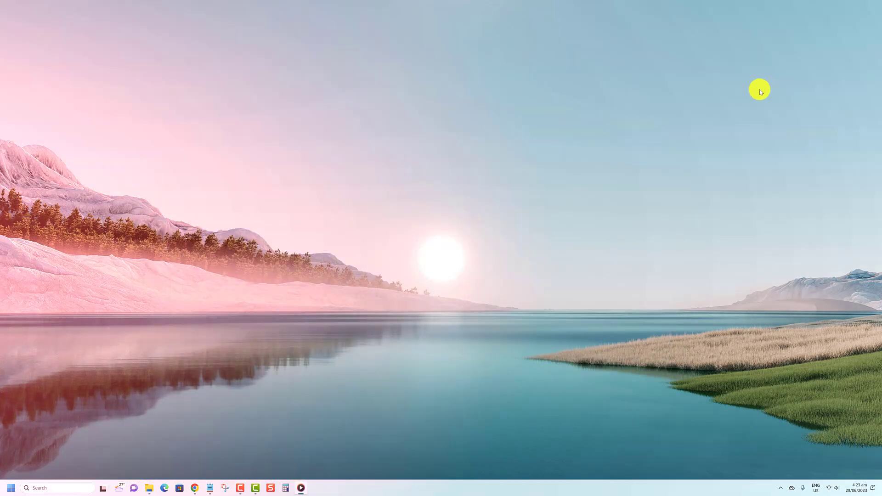